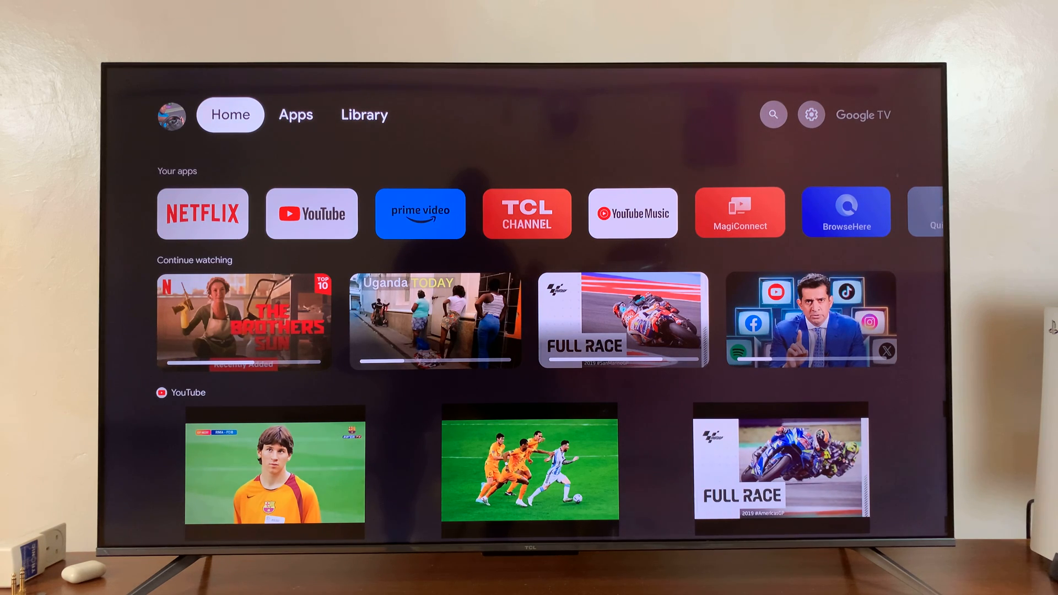
Step: Move across the Apps and Home tabs, then land on the top-bar search page
{"action": "left_click", "coordinate": [364, 113]}
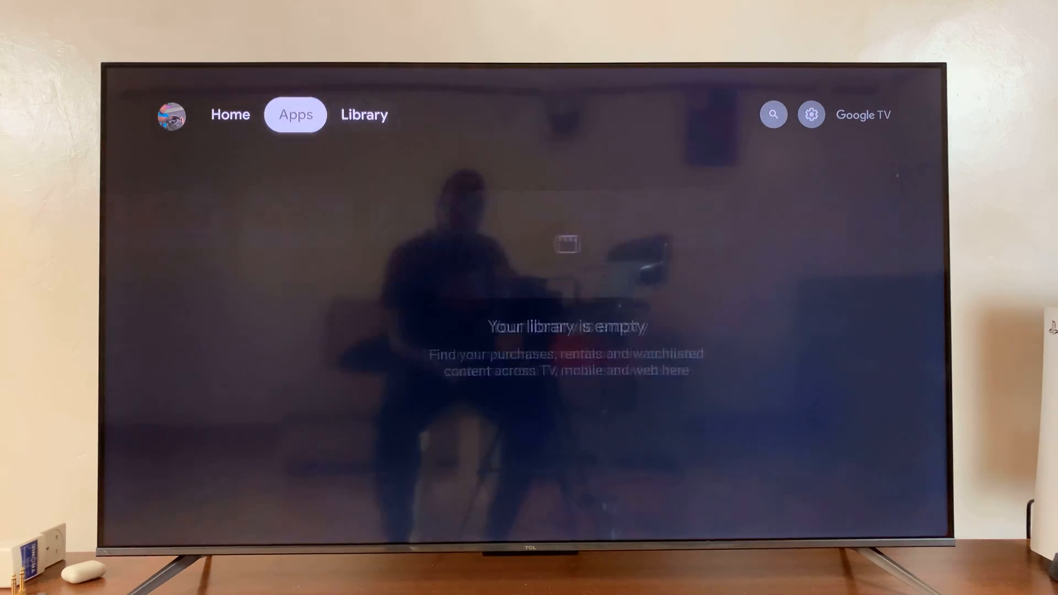
{"action": "left_click", "coordinate": [230, 113]}
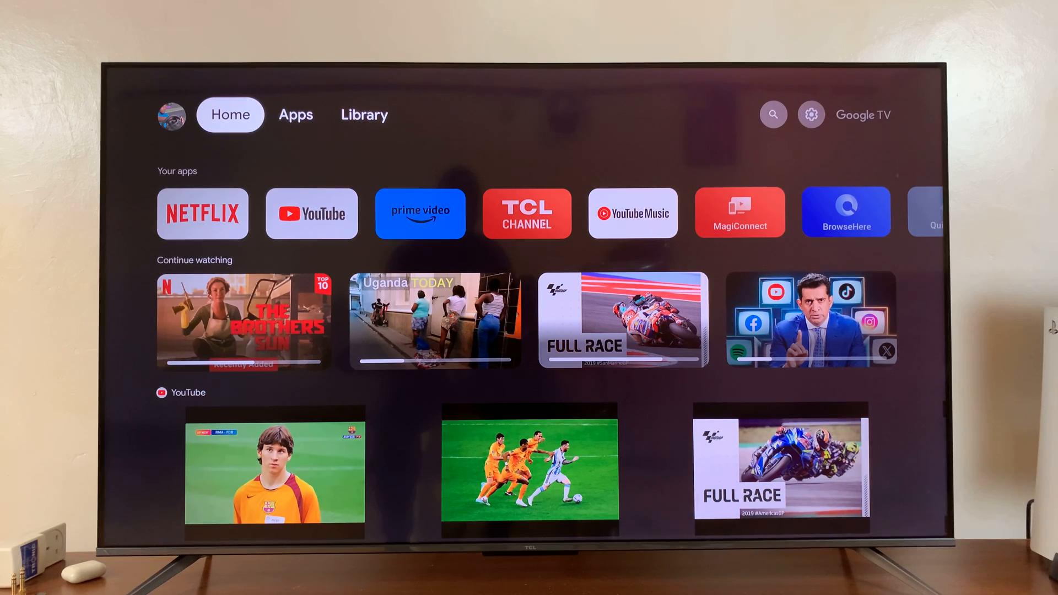
{"action": "left_click", "coordinate": [295, 113]}
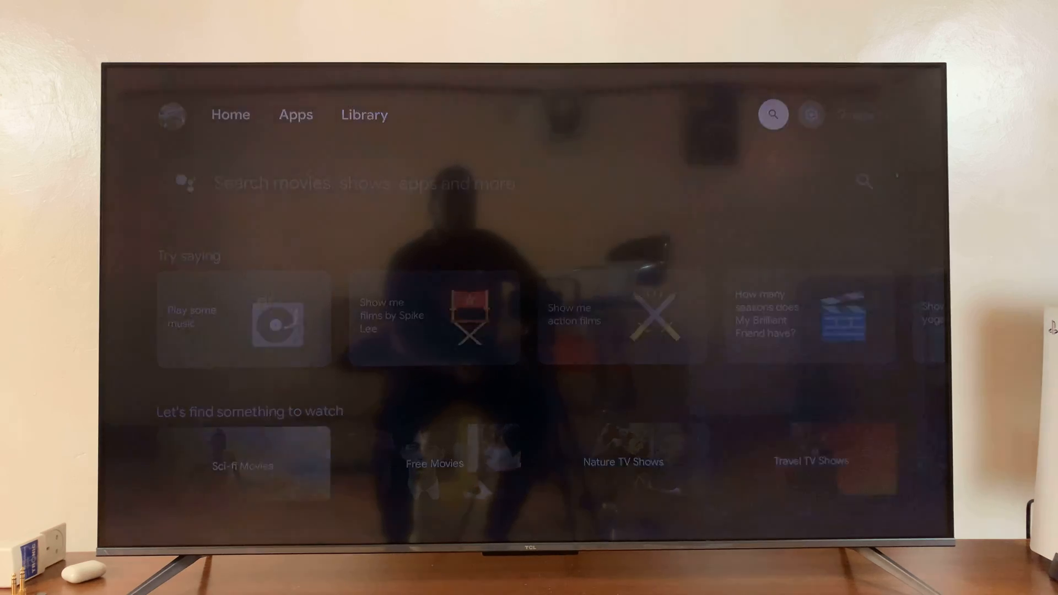
Step: Reach the About page under System in the TV settings
{"action": "left_click", "coordinate": [812, 114]}
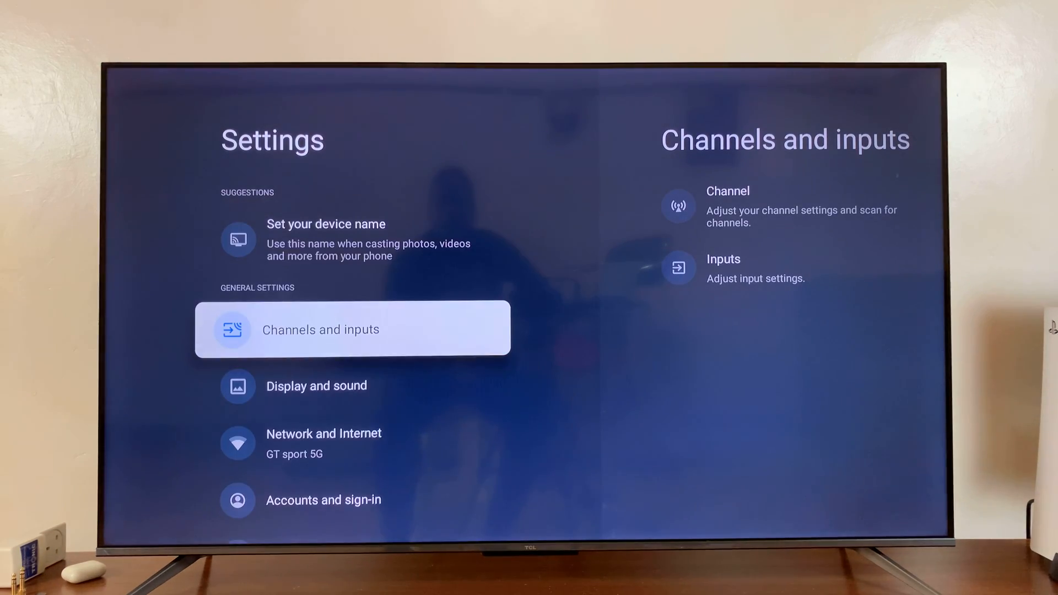
{"action": "scroll", "scroll_direction": "down", "scroll_amount": 3}
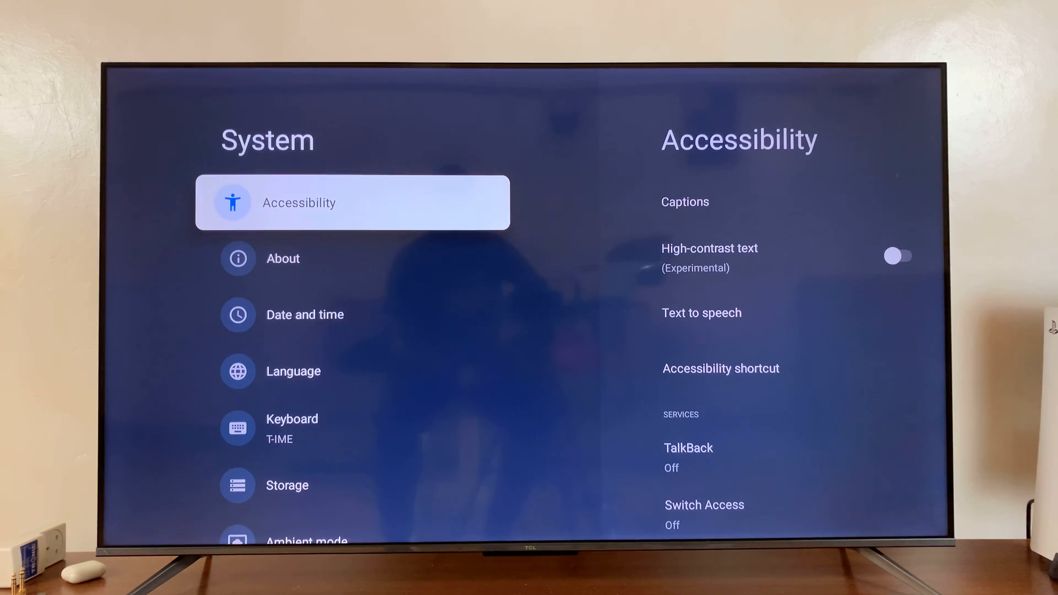
{"action": "key", "text": "down"}
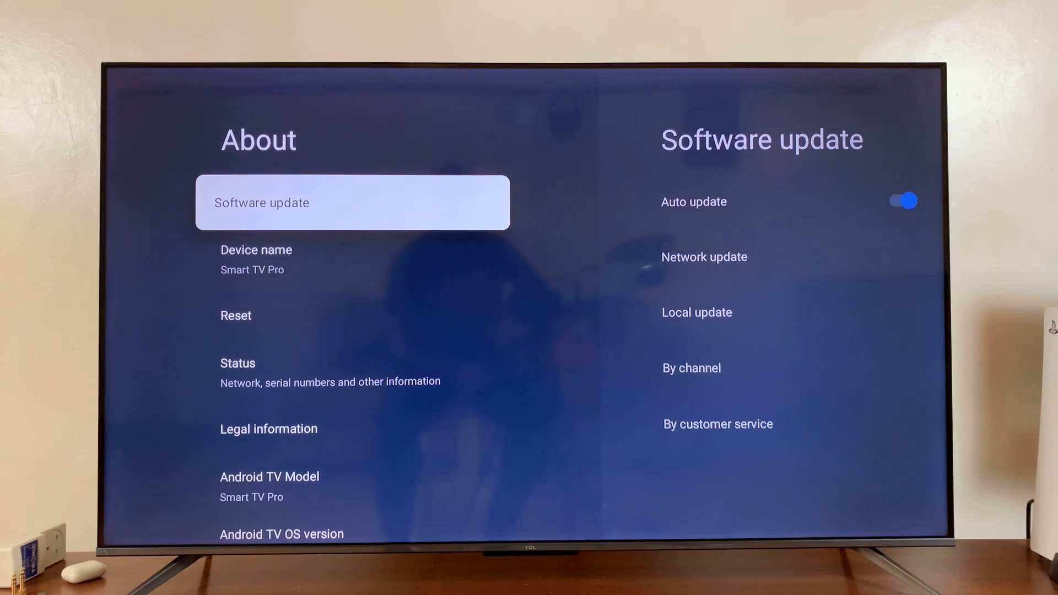
Step: Select the Android TV OS build entry repeatedly until developer mode is unlocked
{"action": "scroll", "scroll_direction": "down", "scroll_amount": 3}
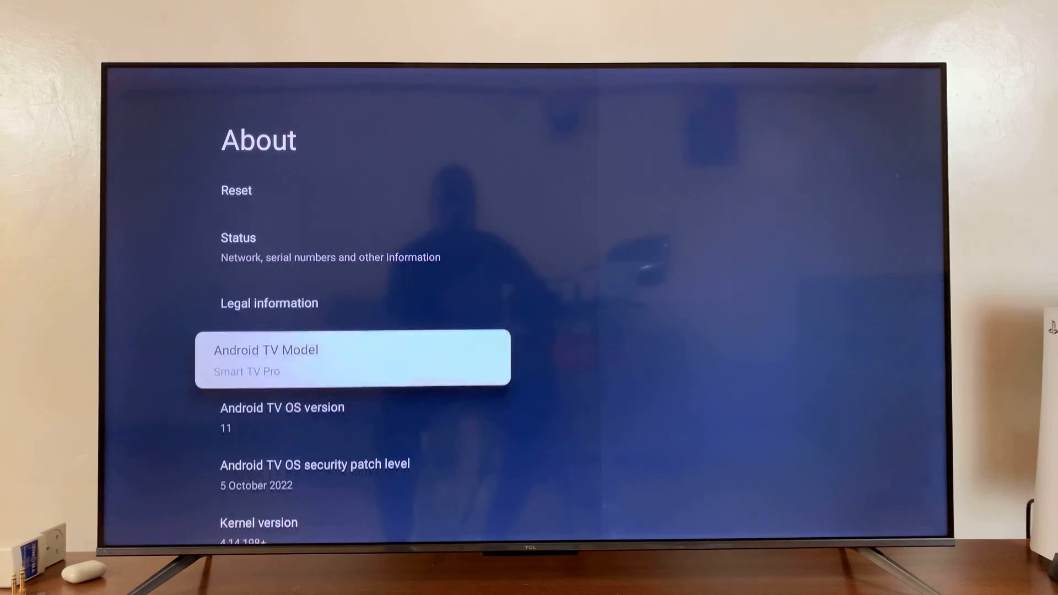
{"action": "scroll", "scroll_direction": "down", "scroll_amount": 3}
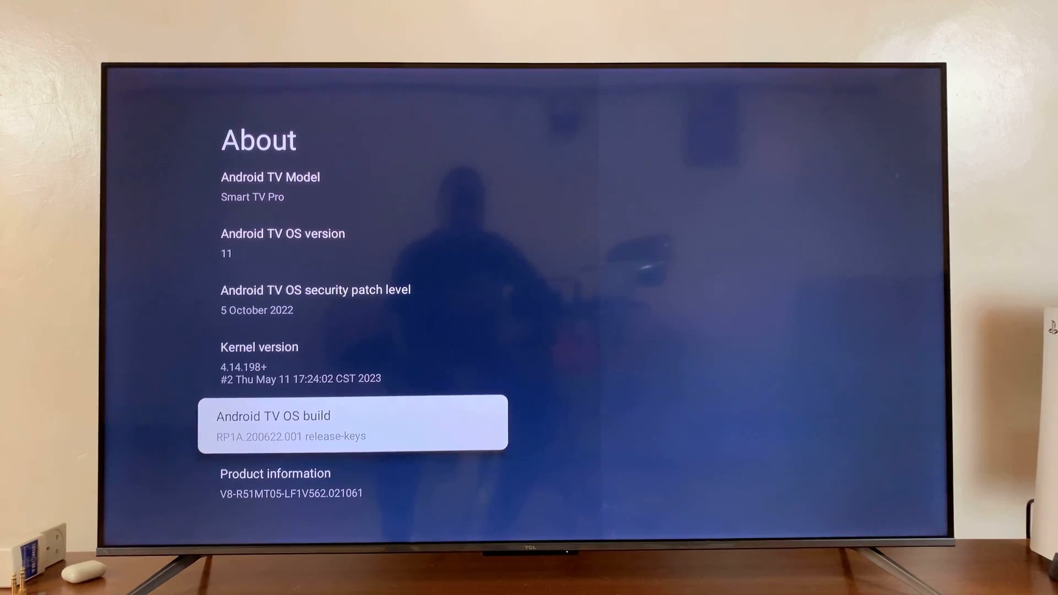
{"action": "left_click", "coordinate": [352, 422]}
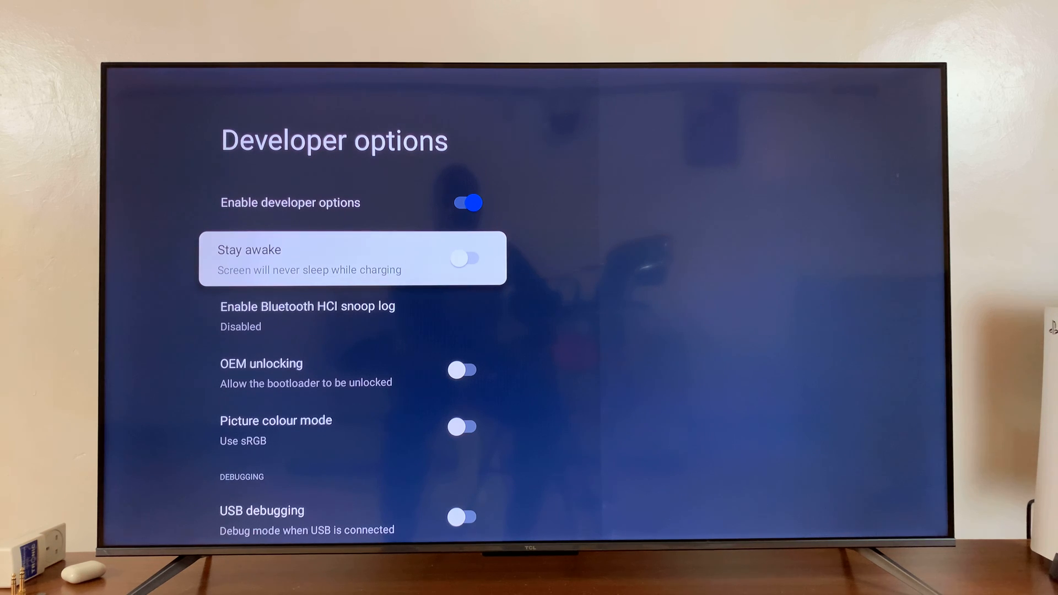
Step: Switch the Stay awake toggle on in Developer options
{"action": "left_click", "coordinate": [466, 258]}
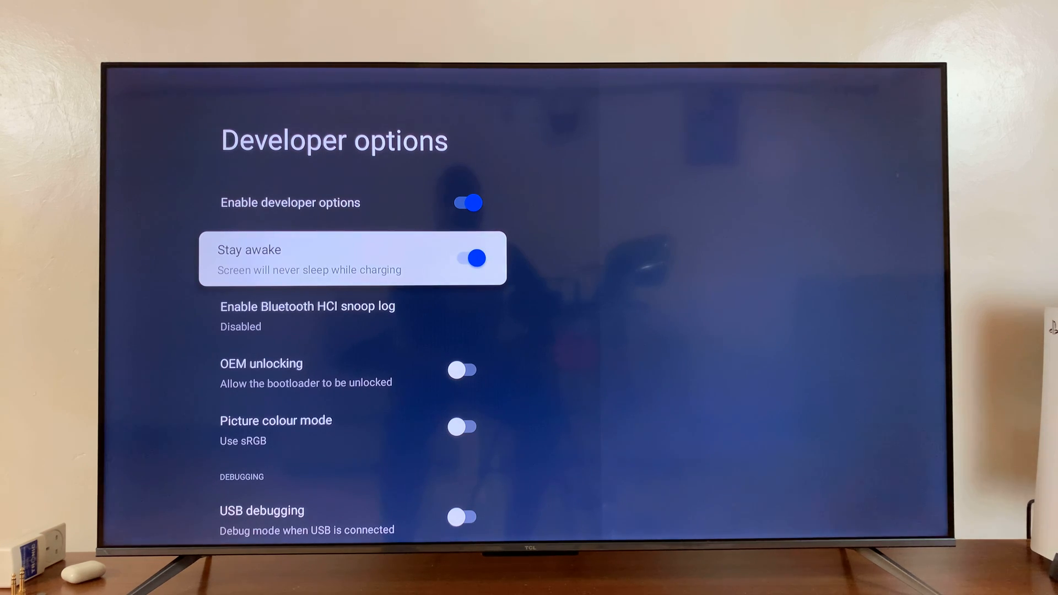